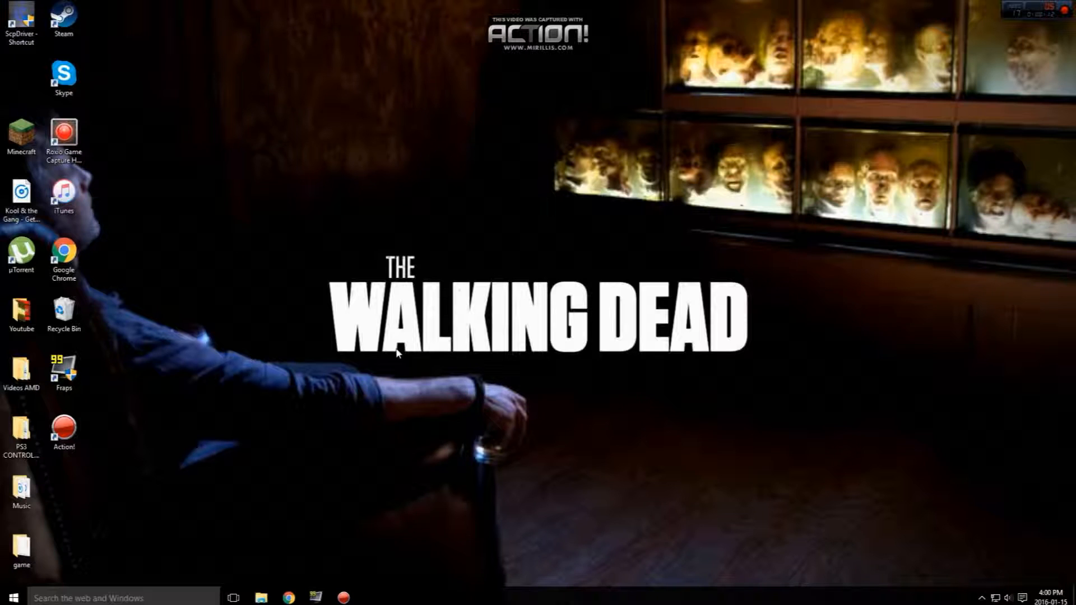
pyautogui.moveTo(411, 371)
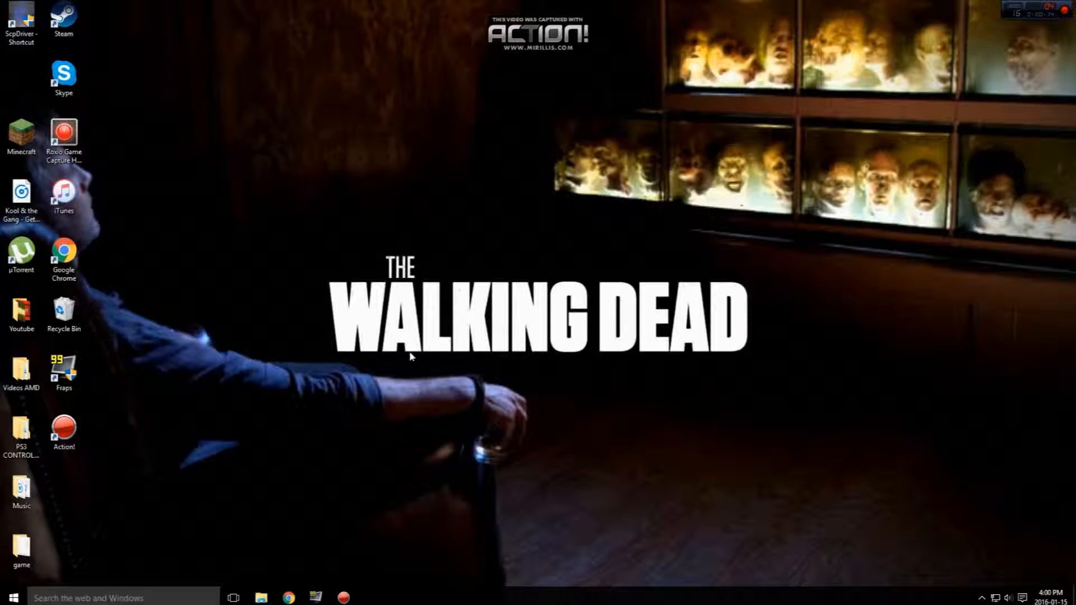
pyautogui.moveTo(422, 357)
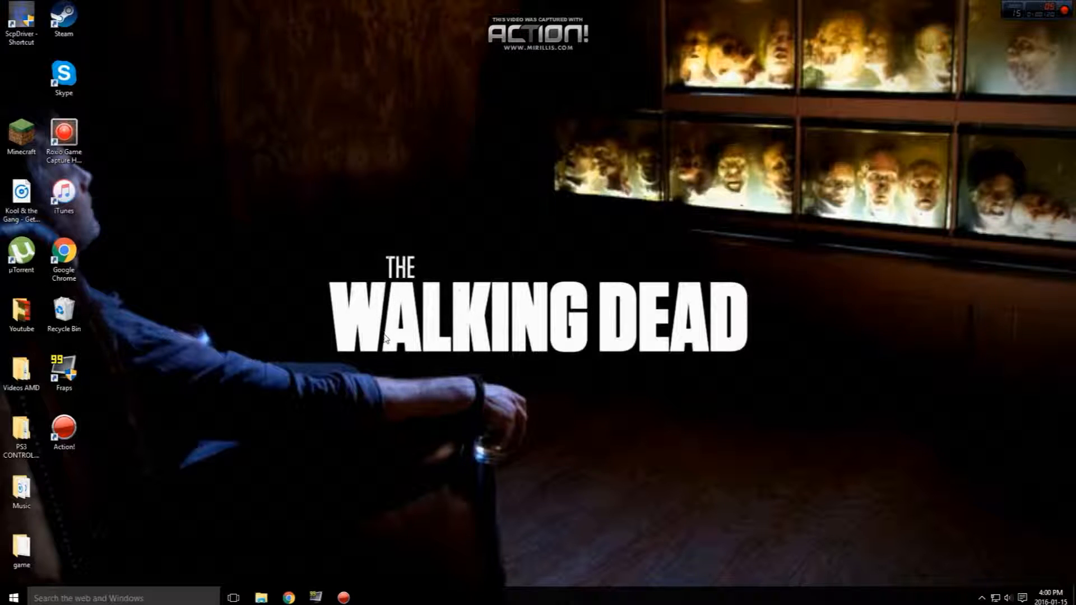
pyautogui.moveTo(398, 349)
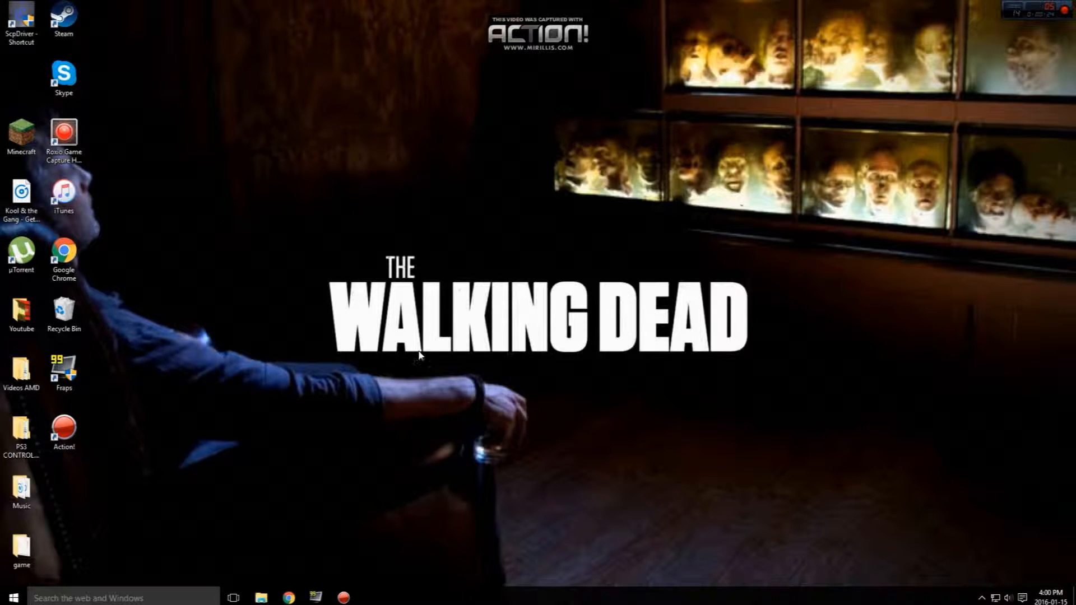
pyautogui.moveTo(96, 381)
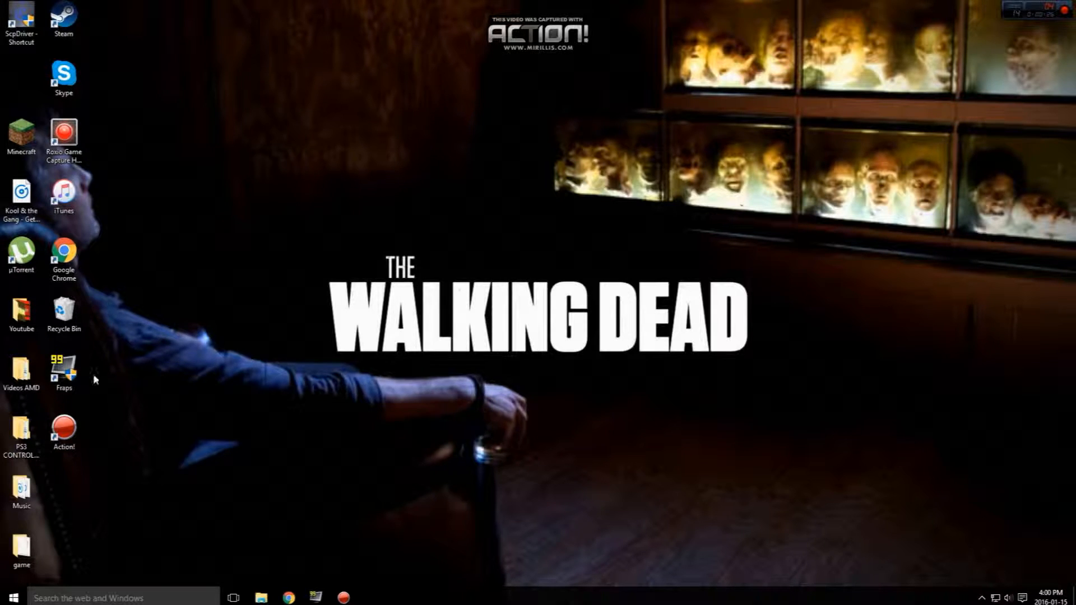
# Launch Fraps from its desktop shortcut and switch to the Movies settings, dismissing the stray desktop menu
pyautogui.click(62, 367)
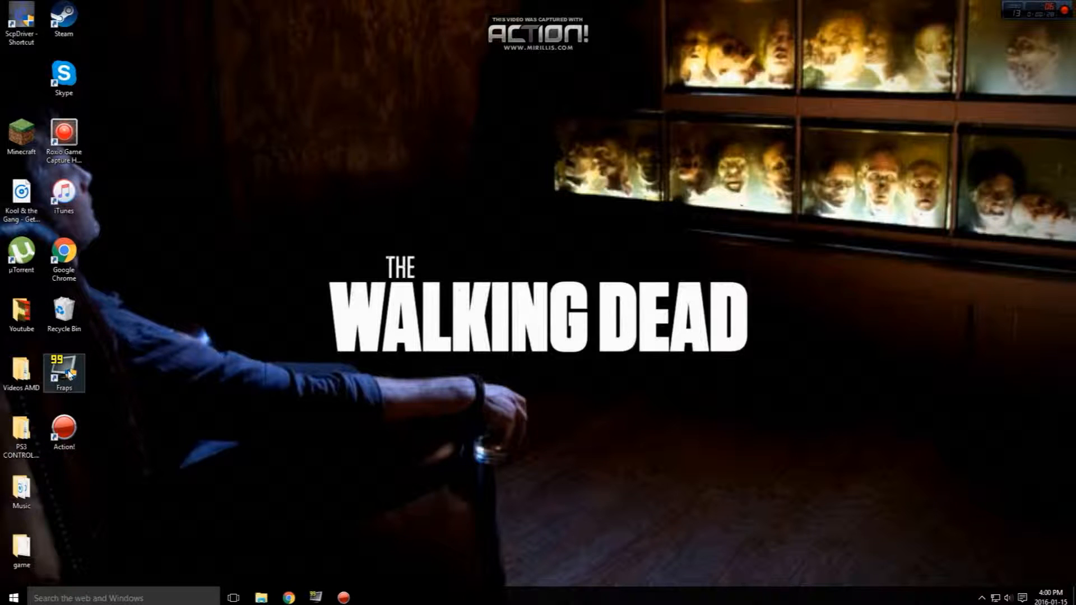
pyautogui.doubleClick(63, 366)
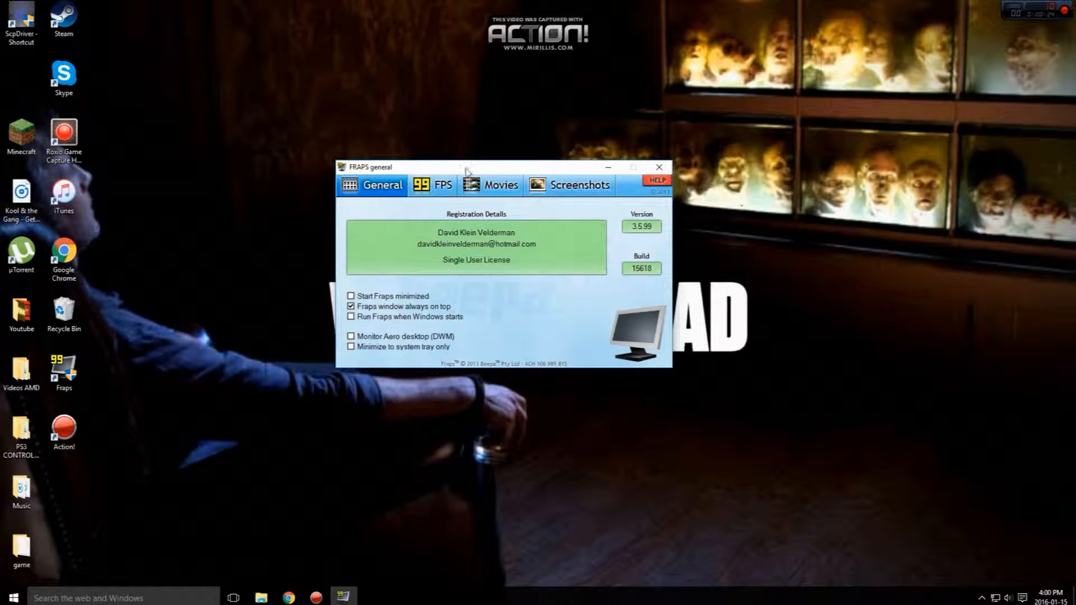
pyautogui.click(500, 185)
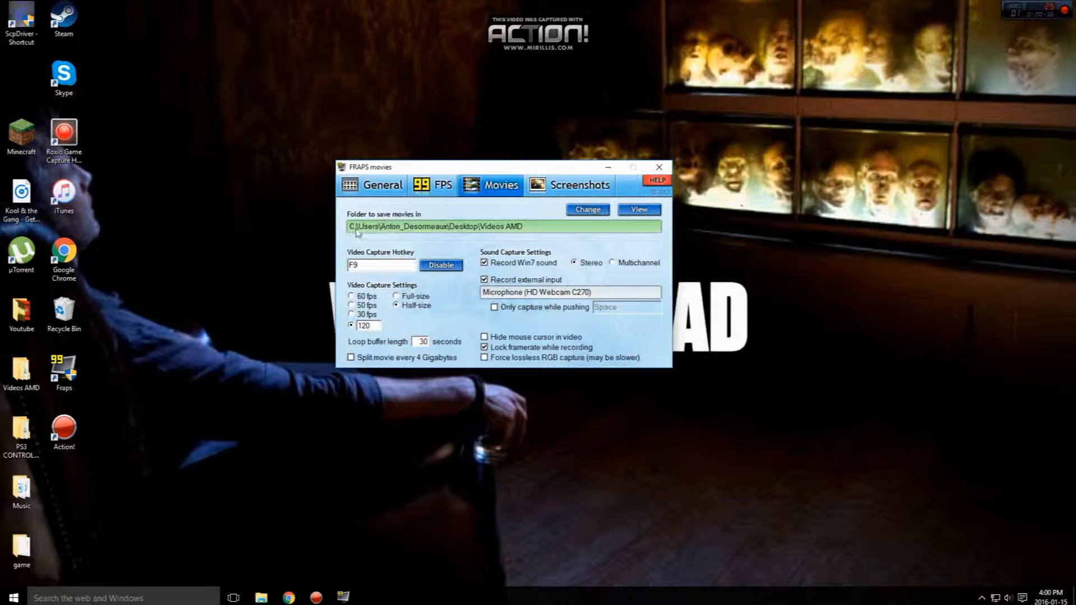
pyautogui.moveTo(225, 186)
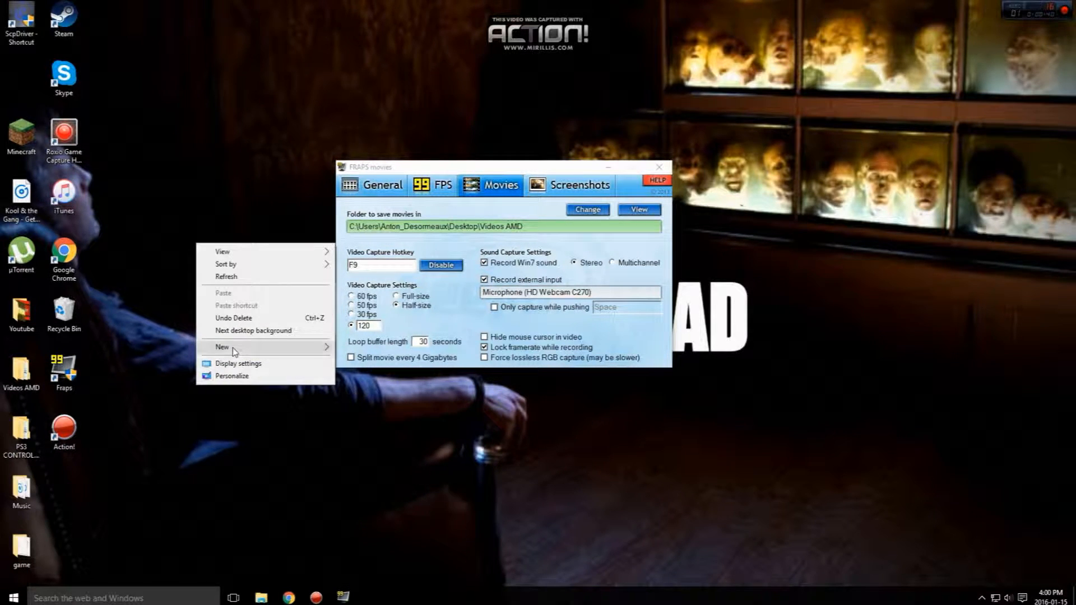
pyautogui.click(221, 347)
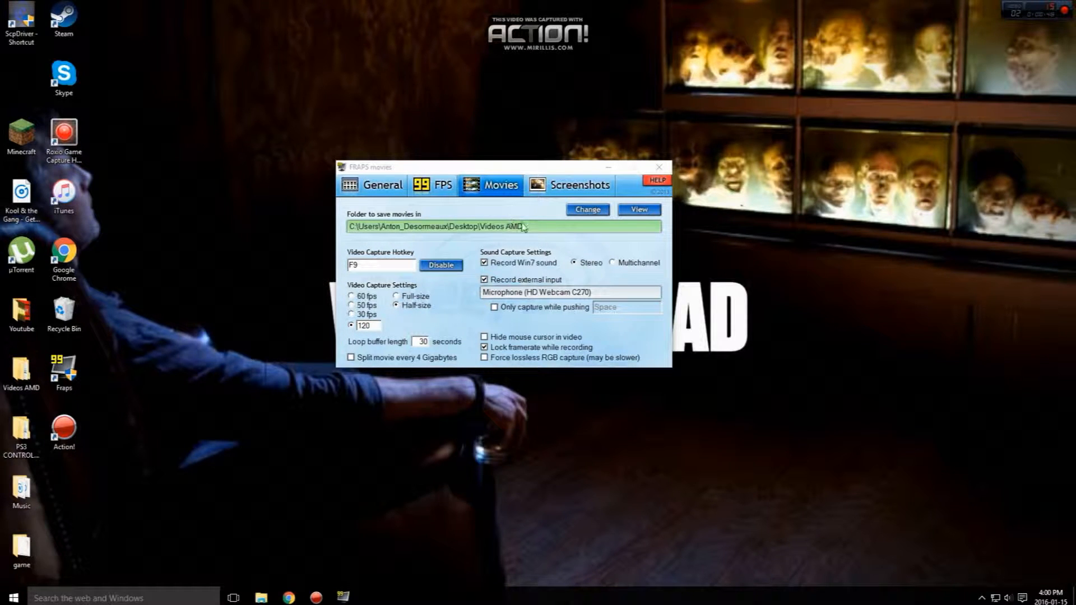
# Set the movie save location to the Desktop > Videos AMD folder via Browse For Folder
pyautogui.click(587, 210)
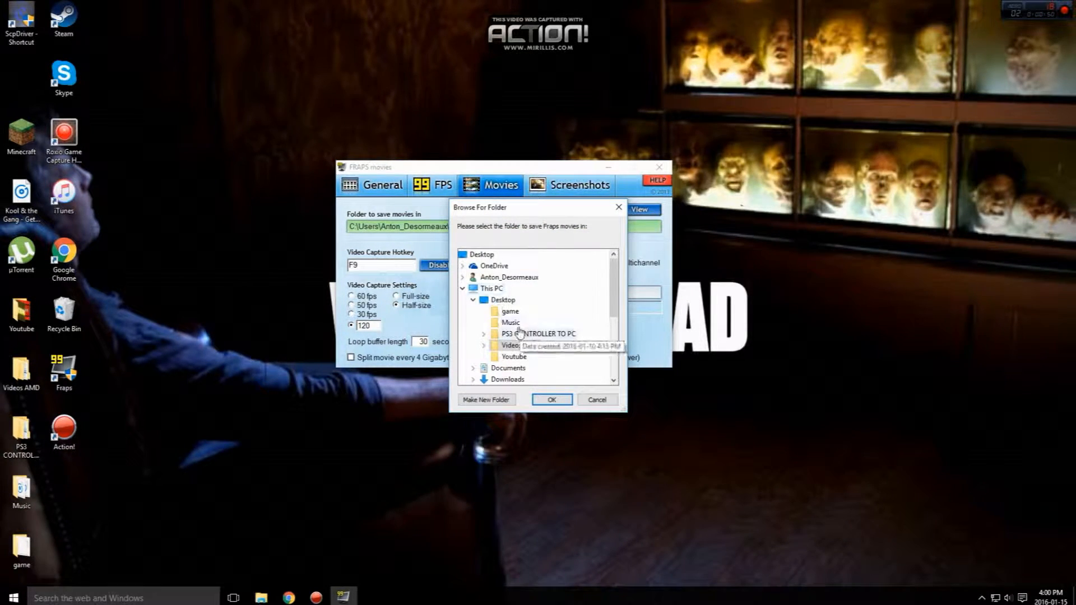
pyautogui.click(518, 345)
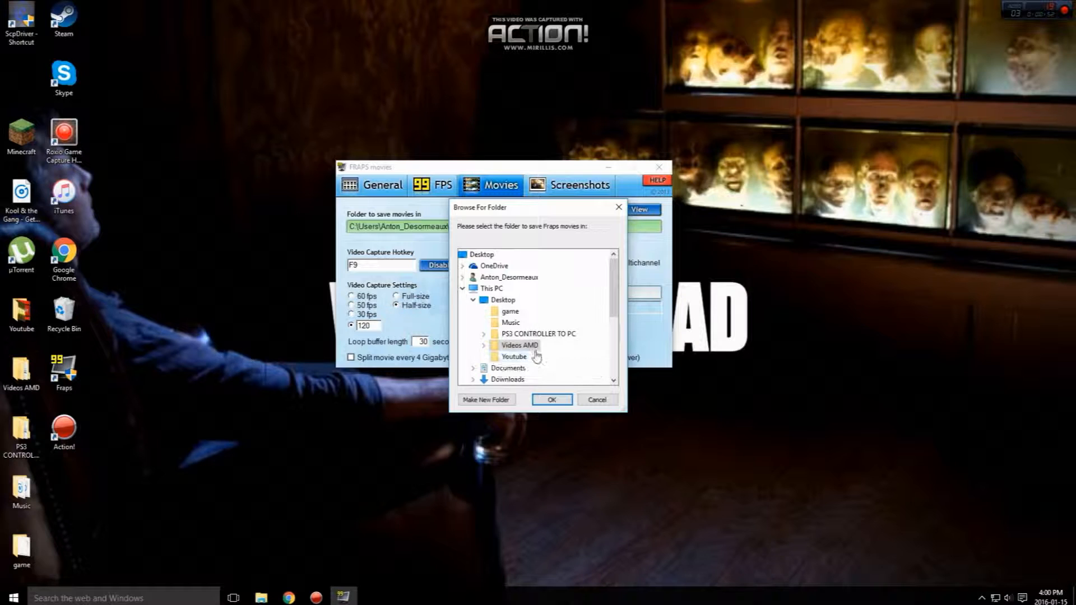
pyautogui.click(551, 399)
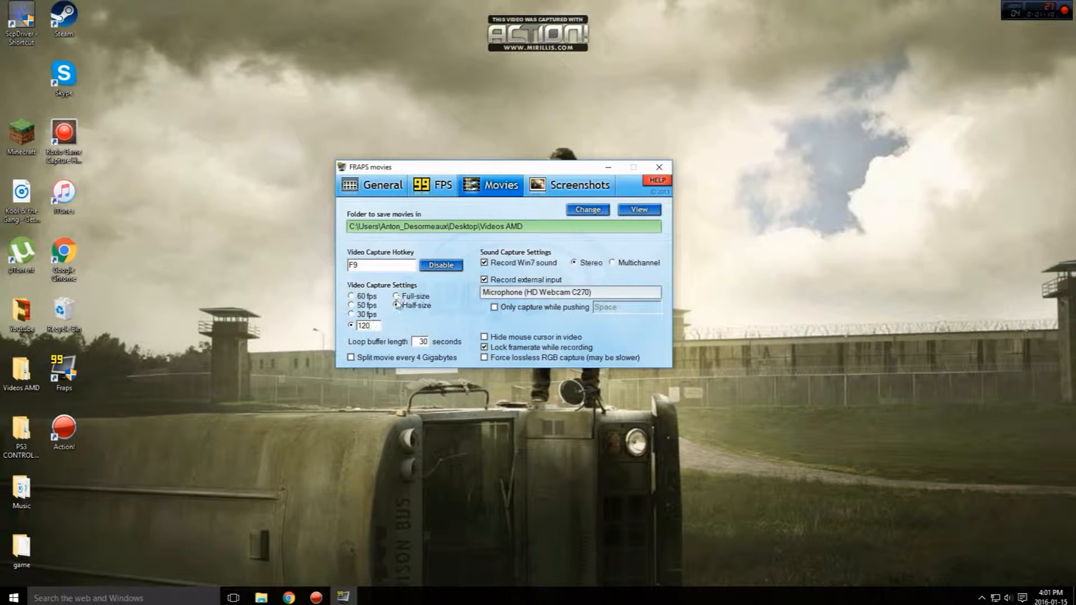
pyautogui.click(396, 305)
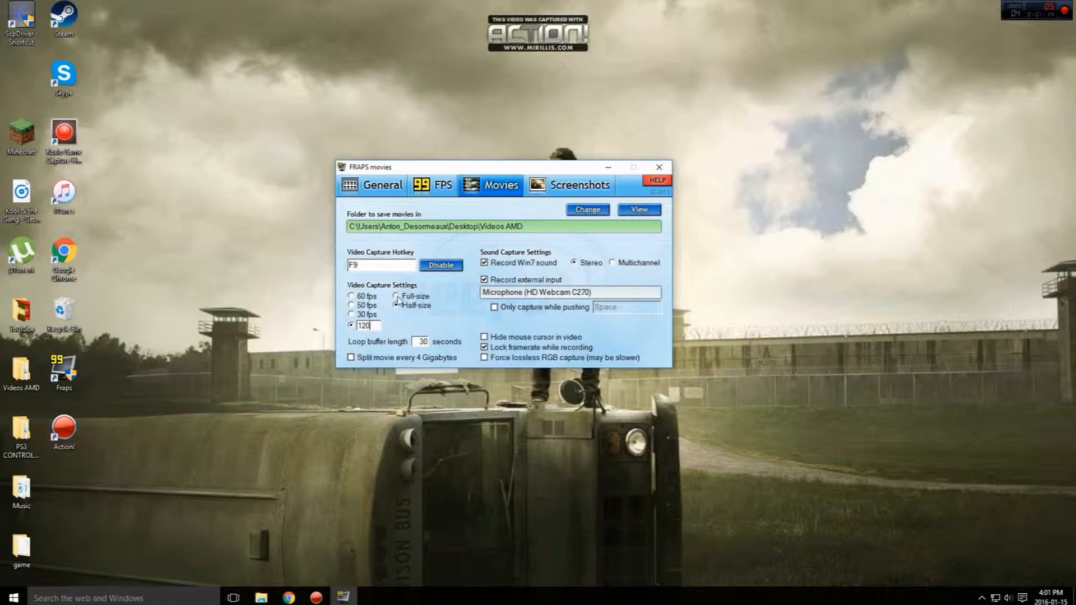
pyautogui.click(396, 304)
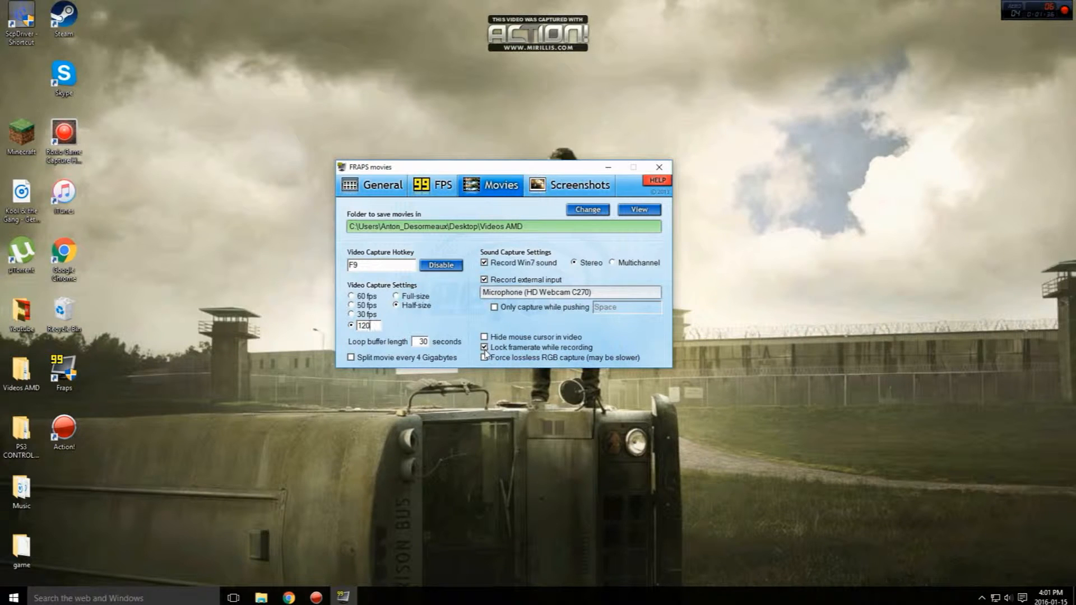
pyautogui.click(484, 348)
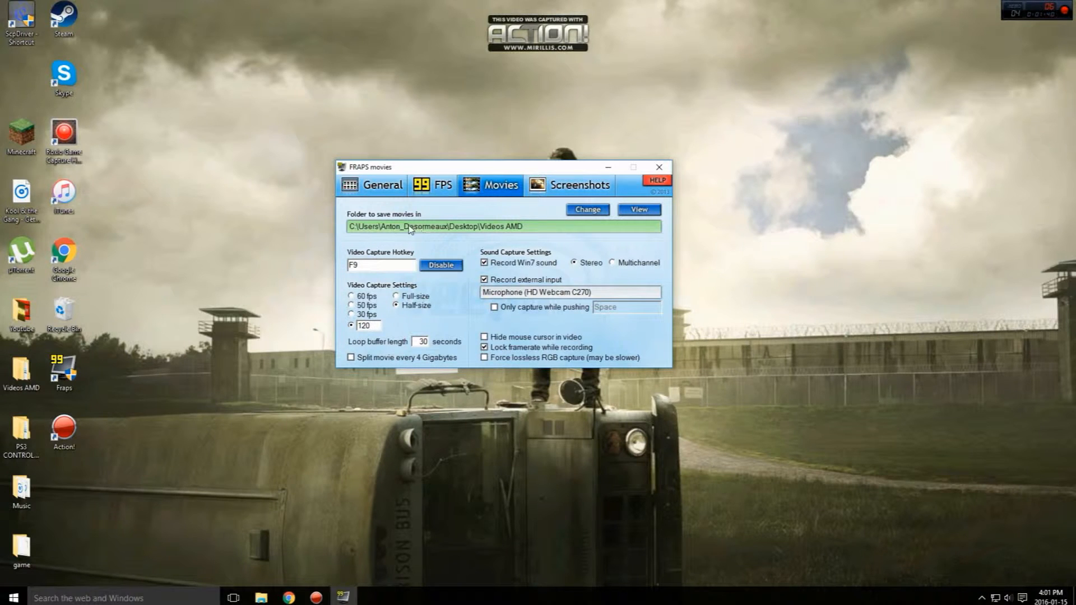
pyautogui.click(433, 185)
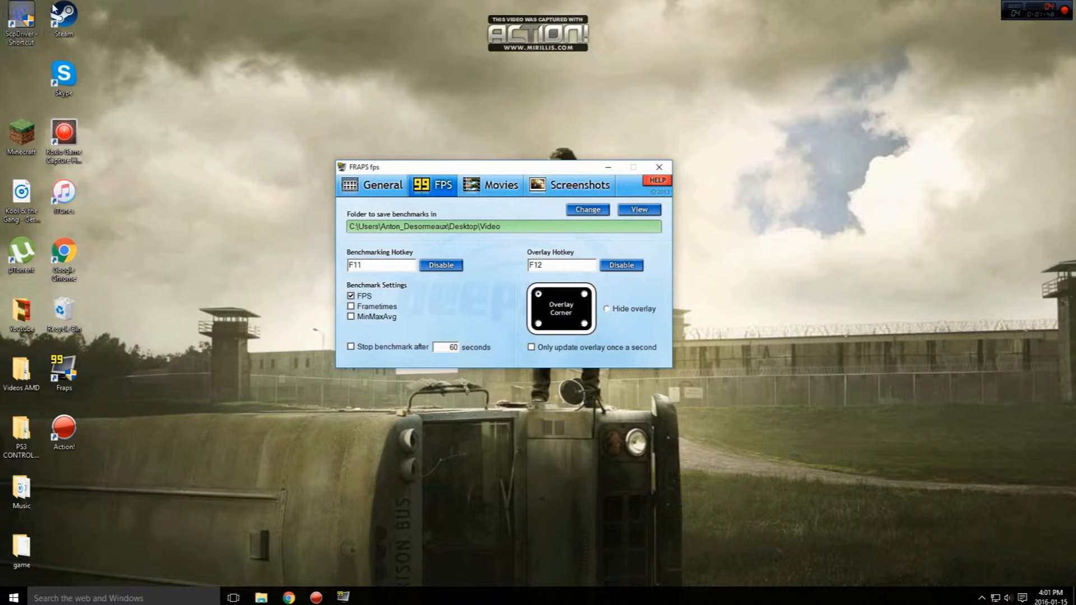
pyautogui.moveTo(428, 241)
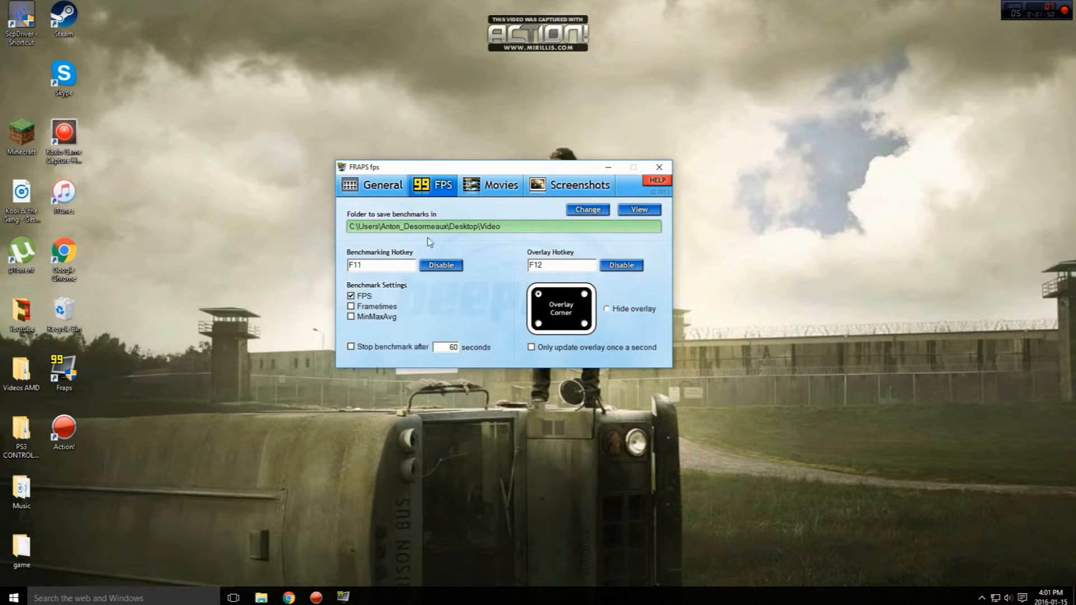
pyautogui.click(381, 185)
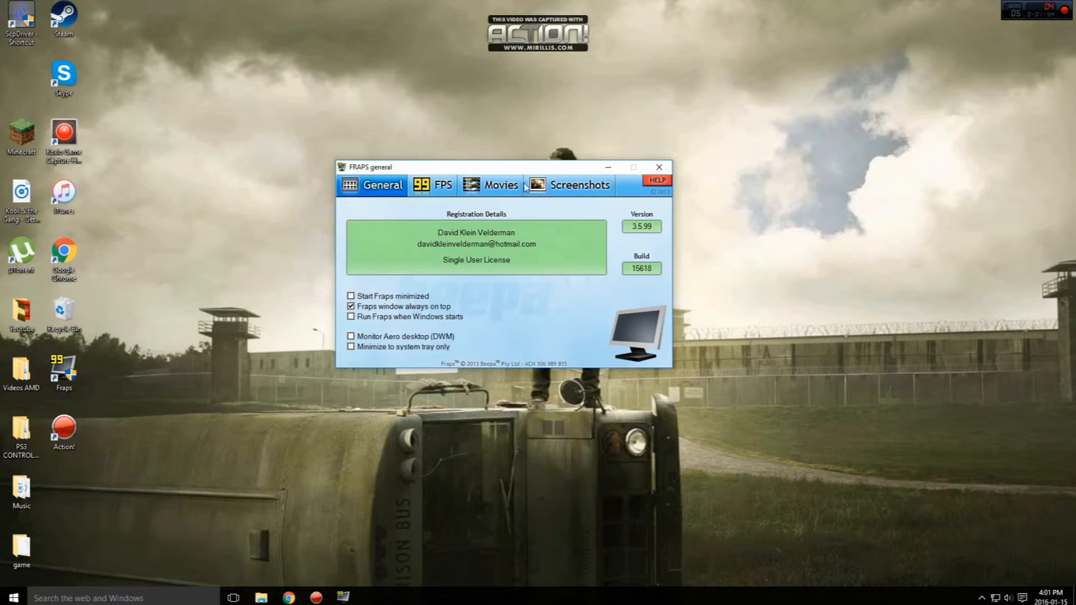
pyautogui.click(500, 185)
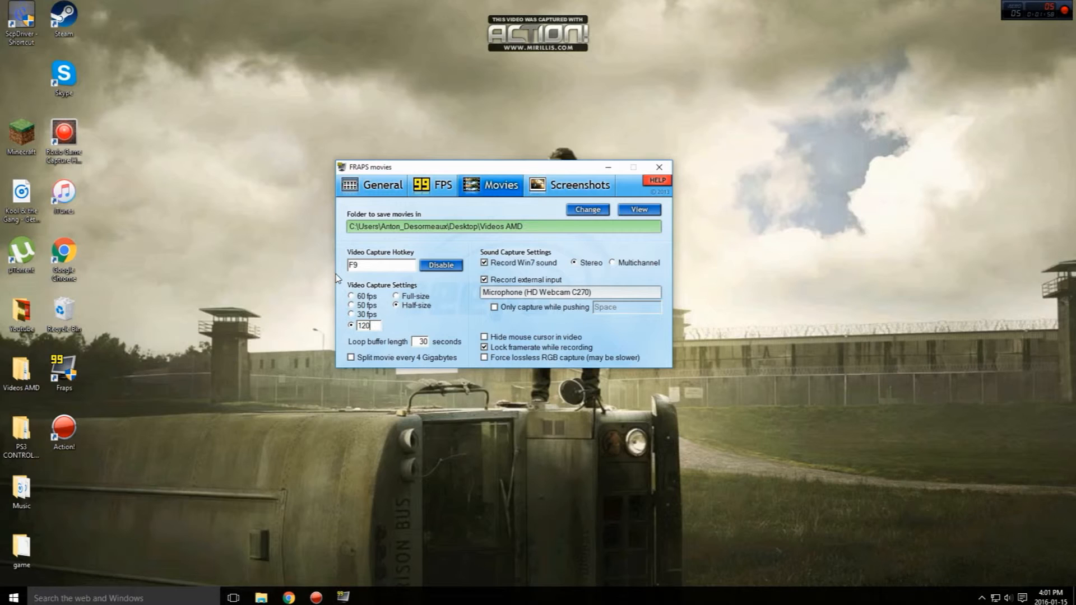
pyautogui.moveTo(215, 298)
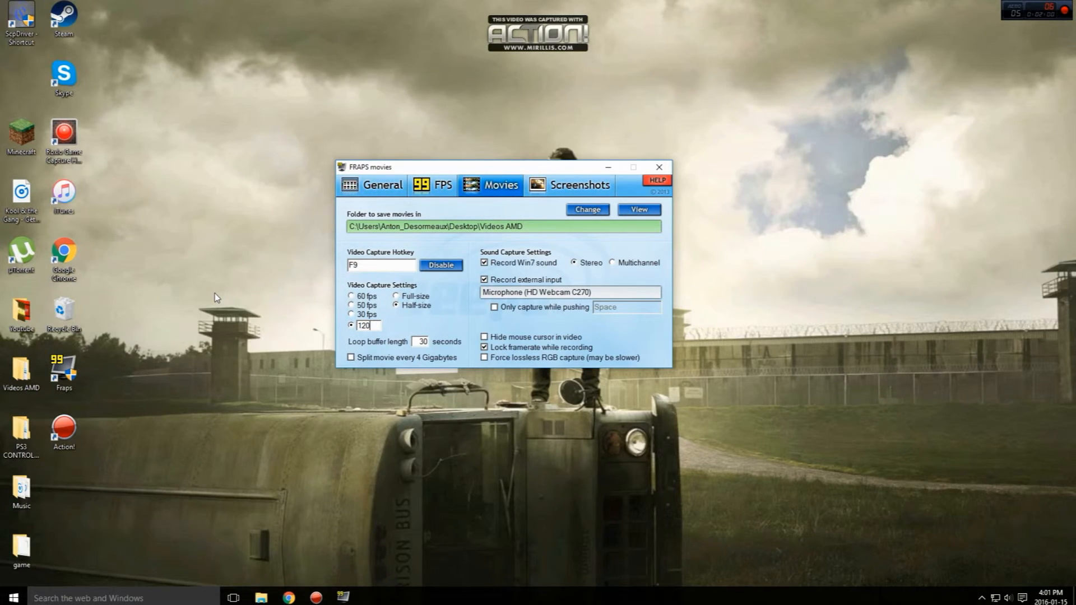
pyautogui.moveTo(216, 273)
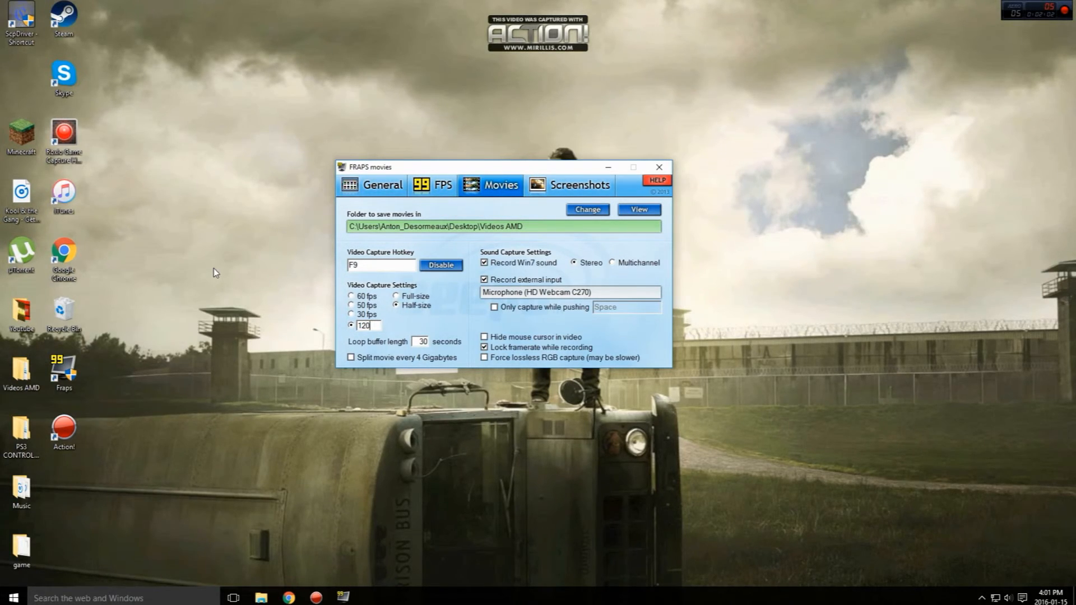